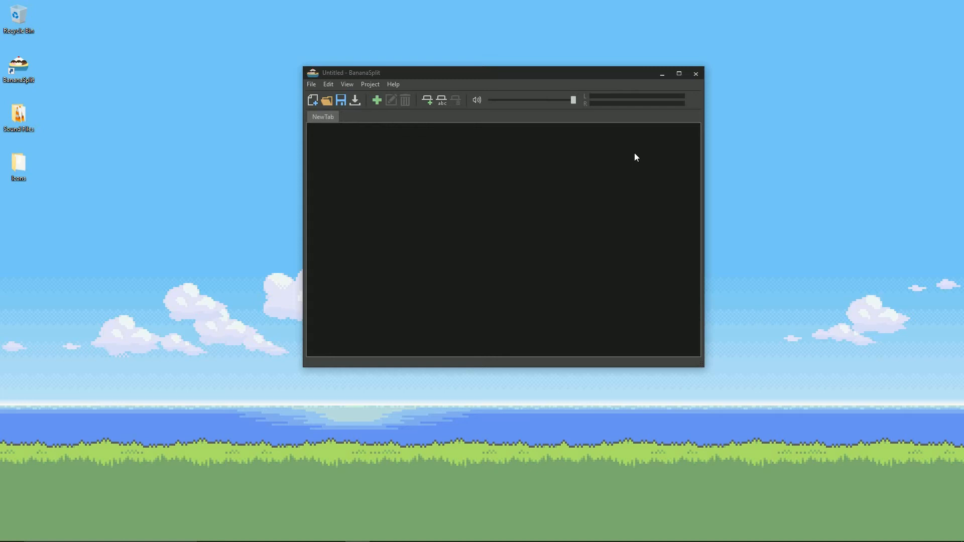
Add bell_01 as a composition on the tab via Project > Add Compositions
left_click(370, 84)
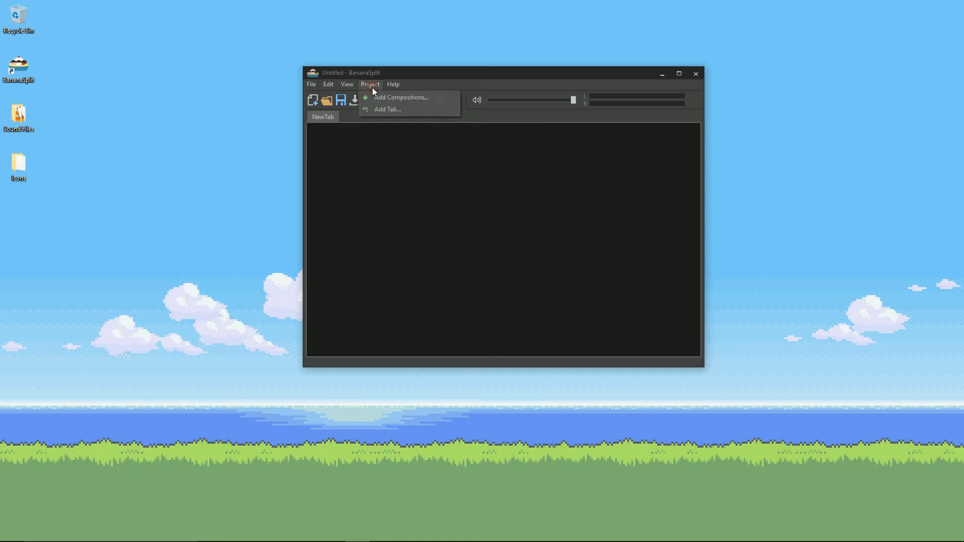
left_click(401, 98)
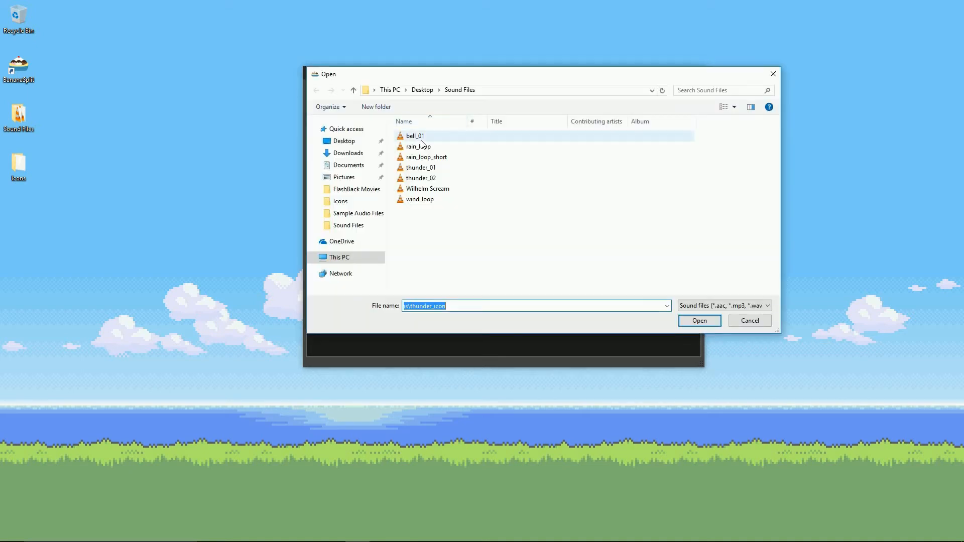
left_click(415, 135)
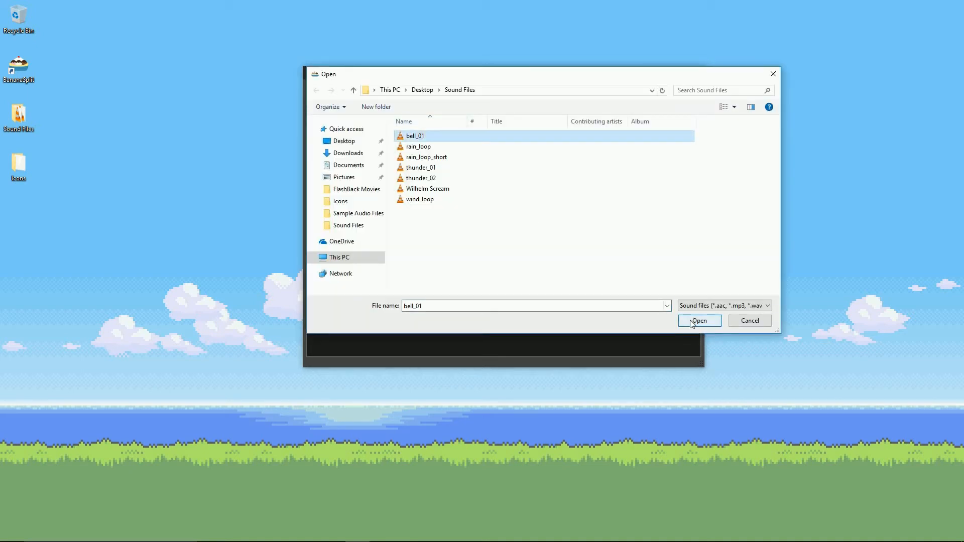
left_click(699, 320)
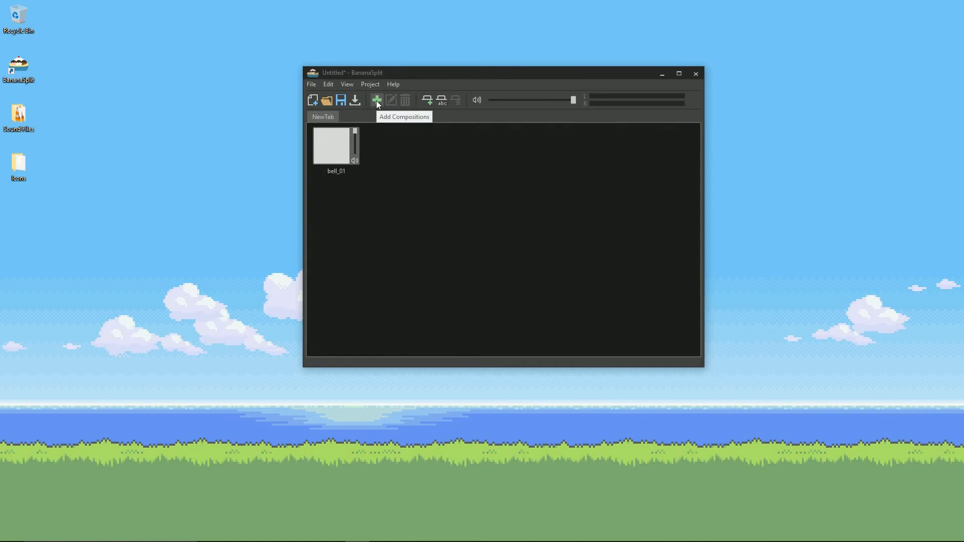
Add rain_loop as a second composition using the toolbar add button
left_click(377, 99)
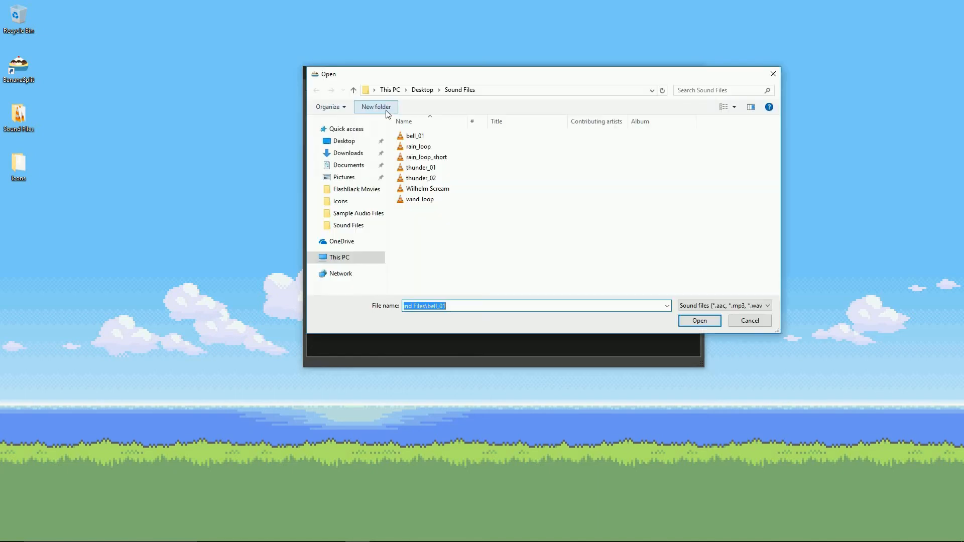
left_click(419, 147)
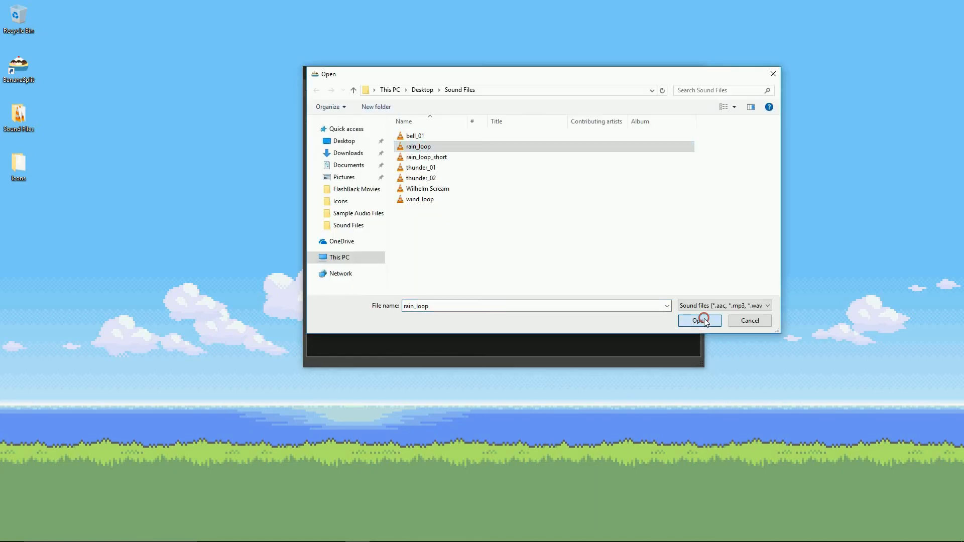
left_click(699, 321)
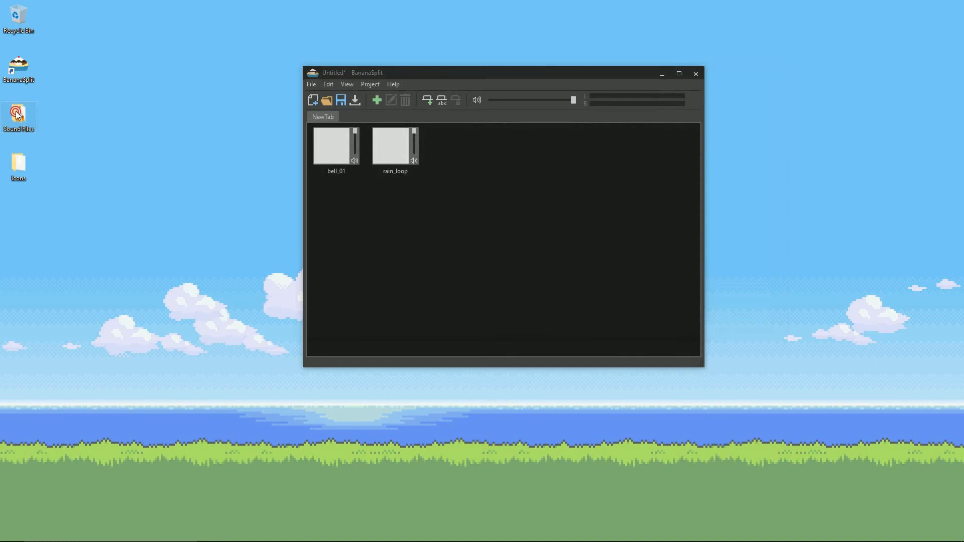
Drop the other five files from the Sound Files folder onto the tab, then close Explorer
double_click(18, 116)
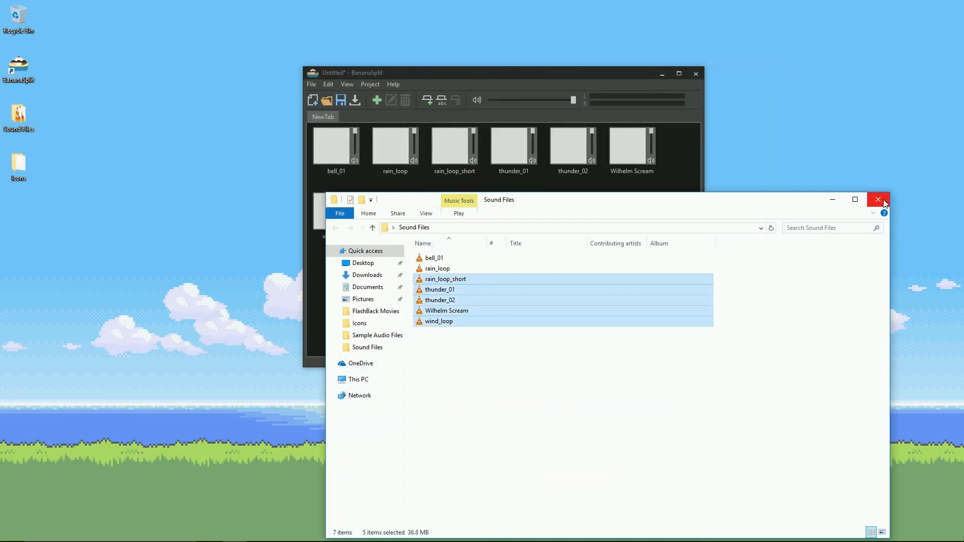
left_click(878, 200)
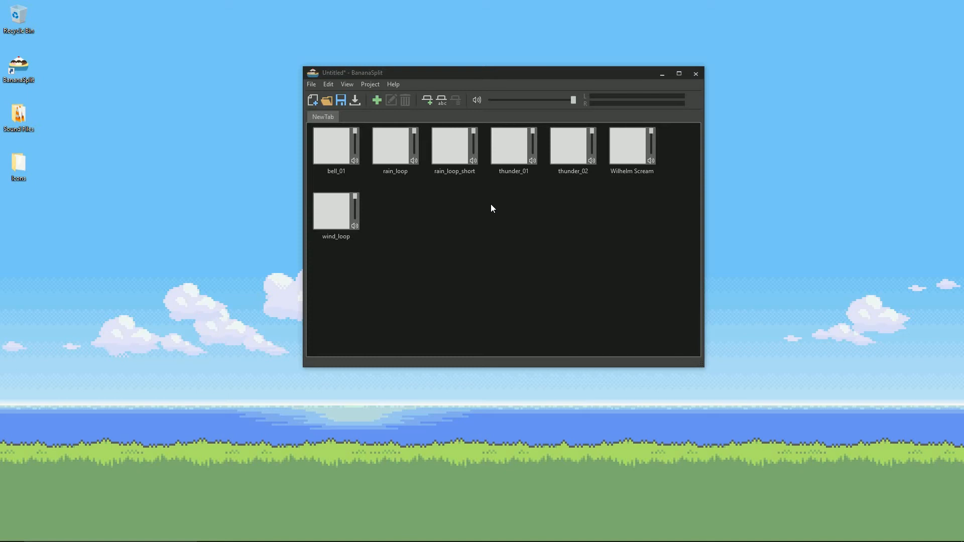
left_click(513, 145)
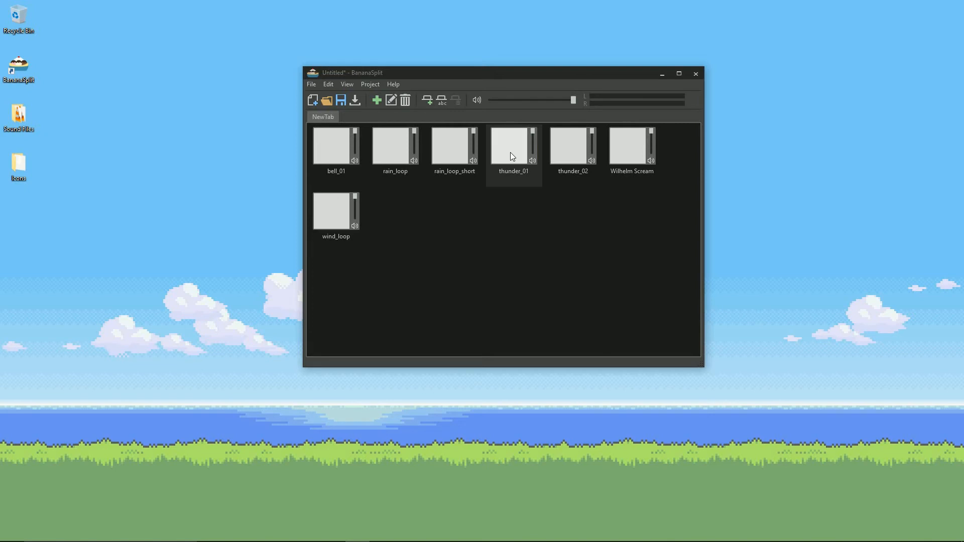
left_click(336, 146)
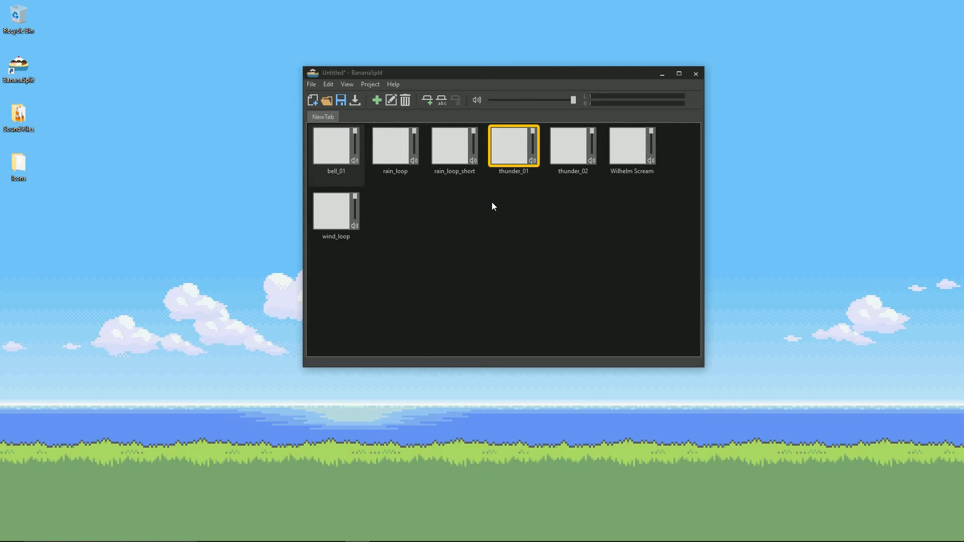
mouse_move(536, 145)
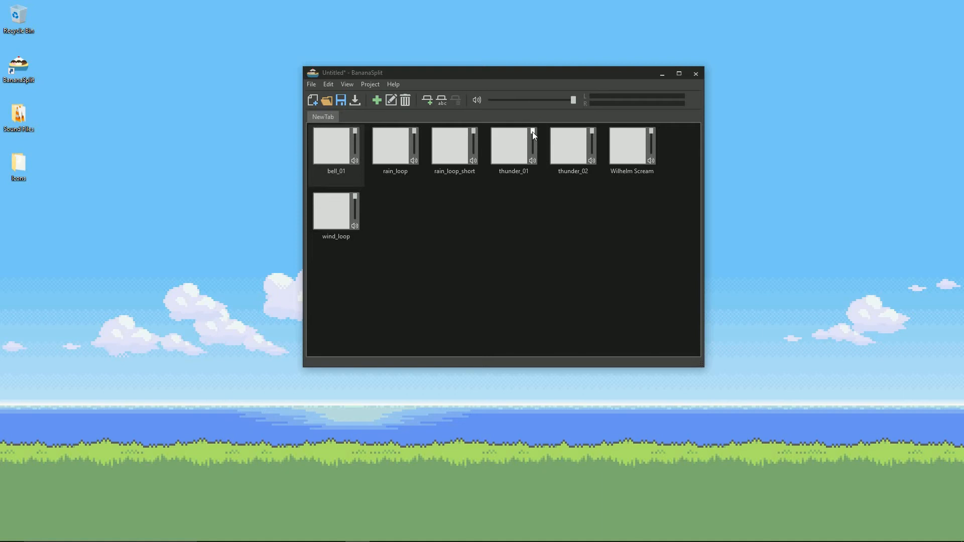
left_click(512, 145)
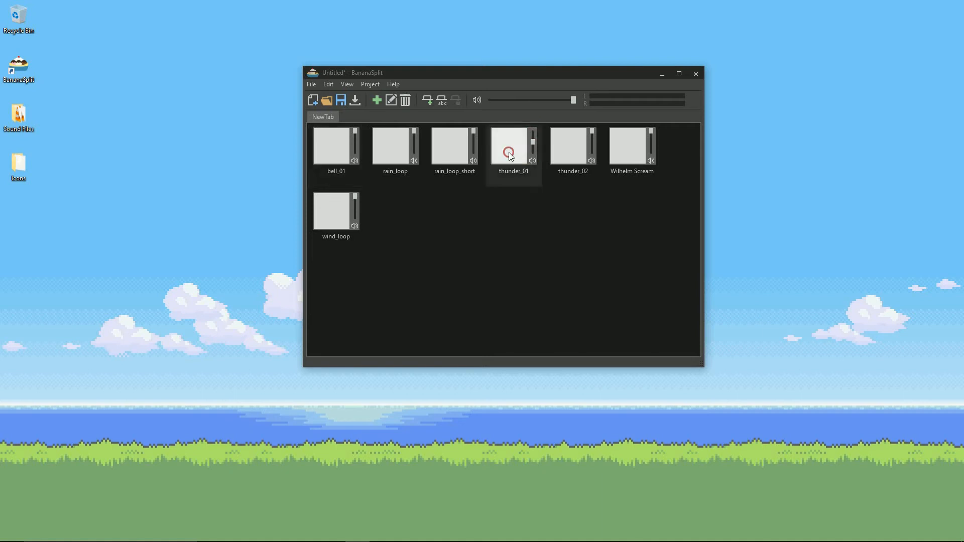
left_click(514, 146)
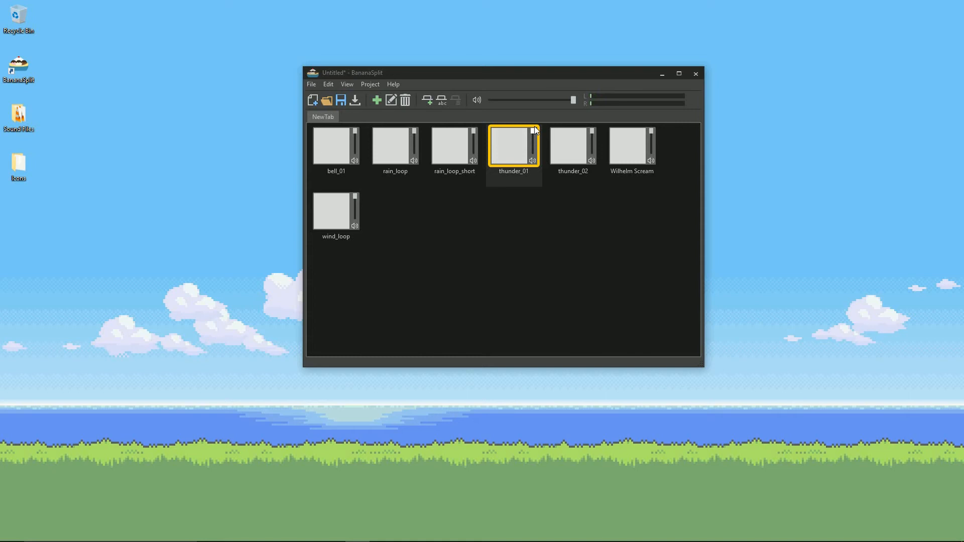
mouse_move(515, 160)
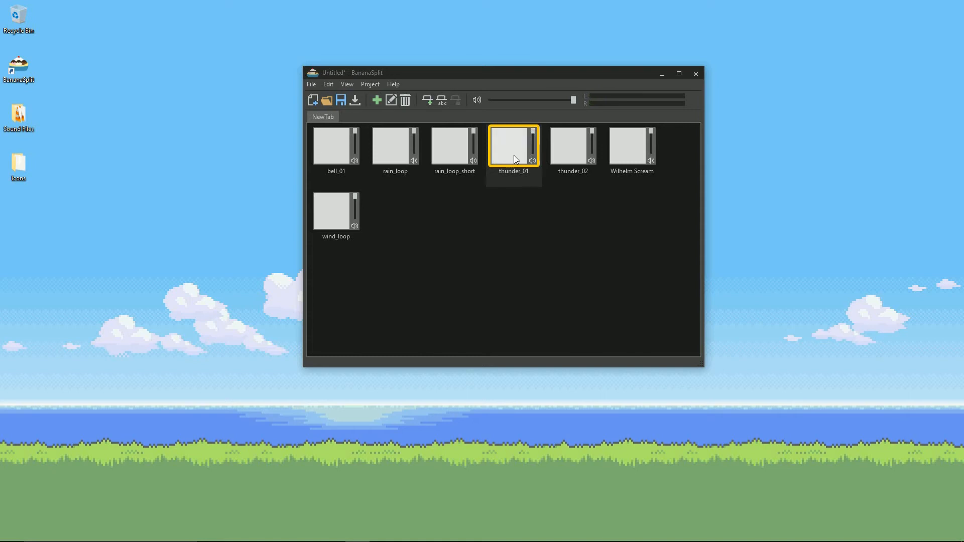
mouse_move(531, 161)
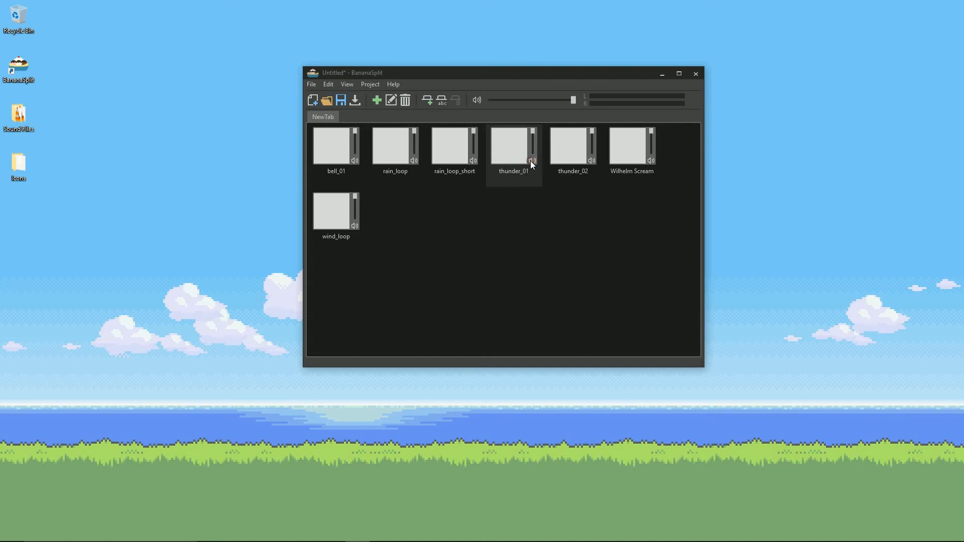
mouse_move(514, 158)
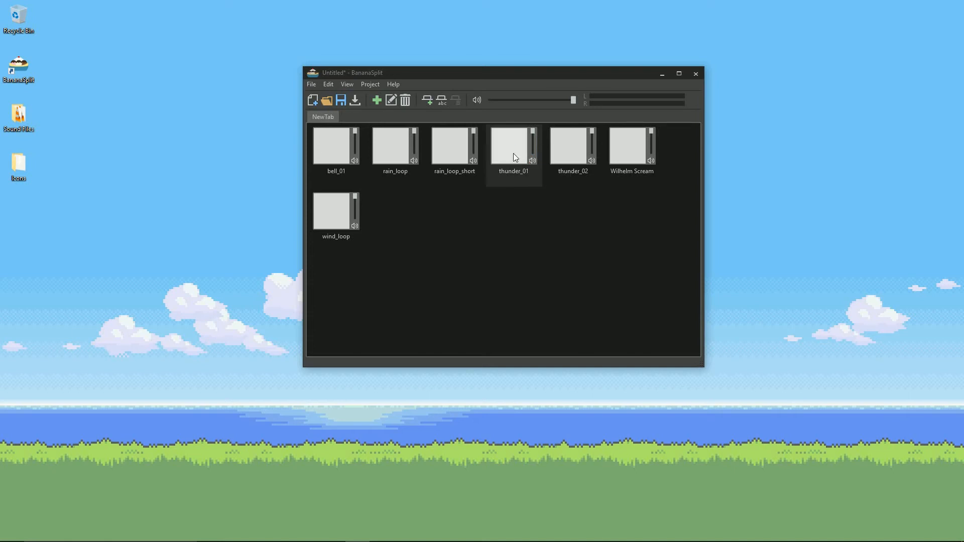
Give thunder_01 the thunder_icon image and a green background colour
right_click(513, 147)
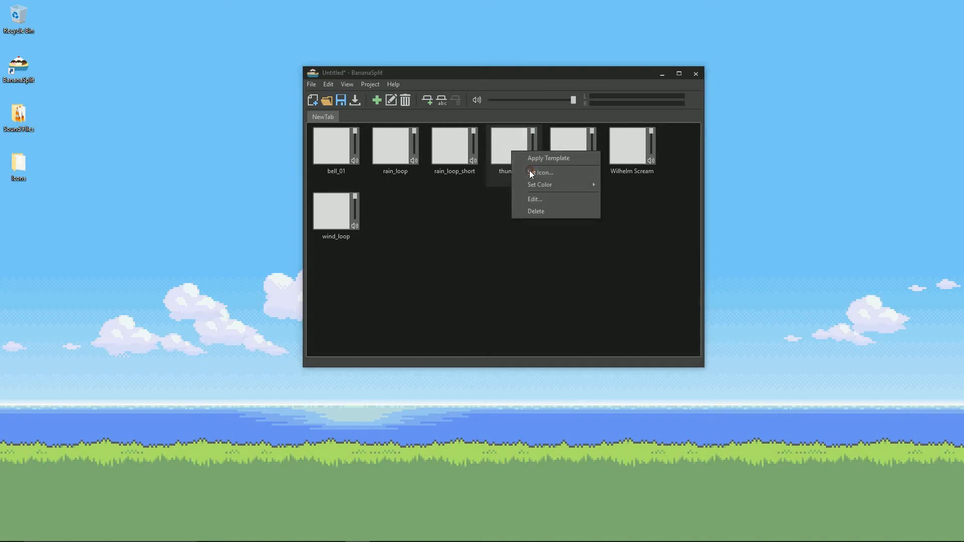
left_click(540, 173)
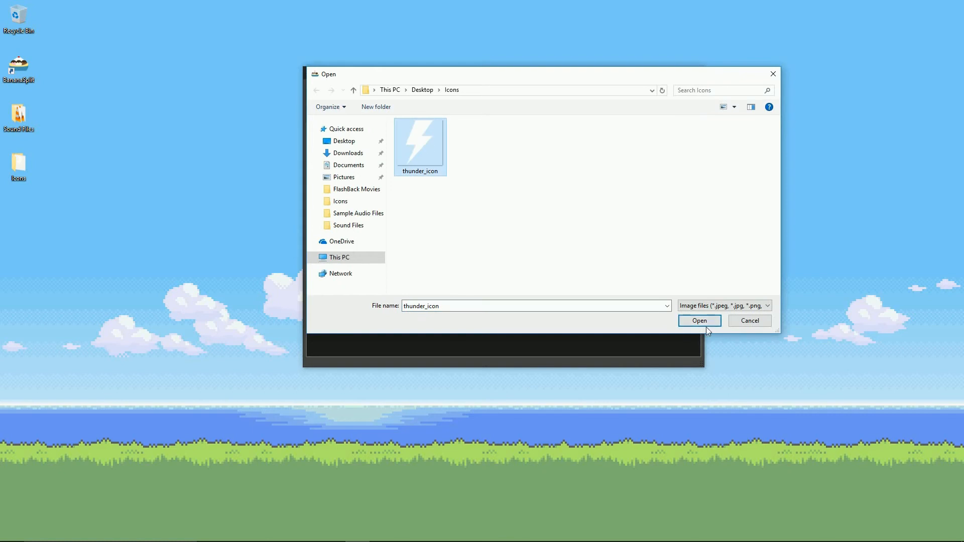
left_click(699, 320)
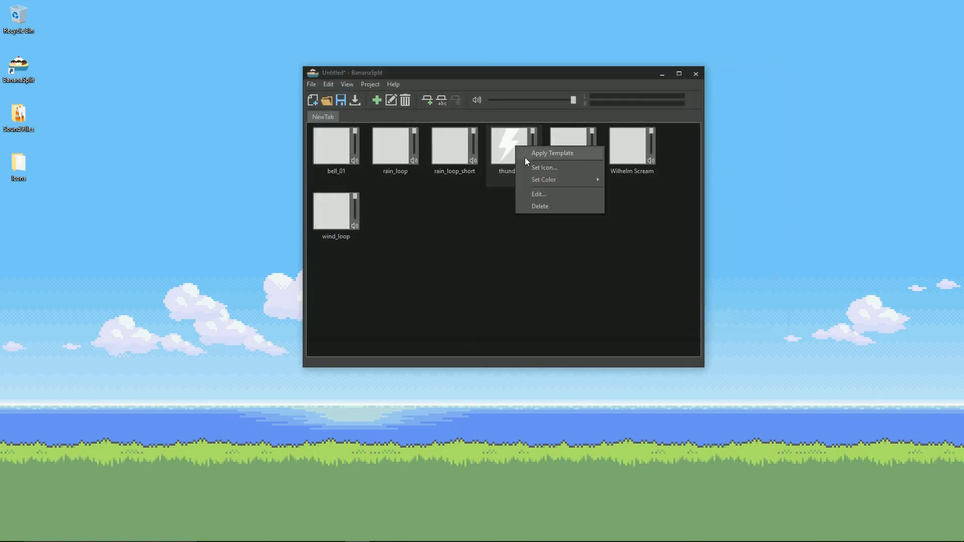
left_click(543, 179)
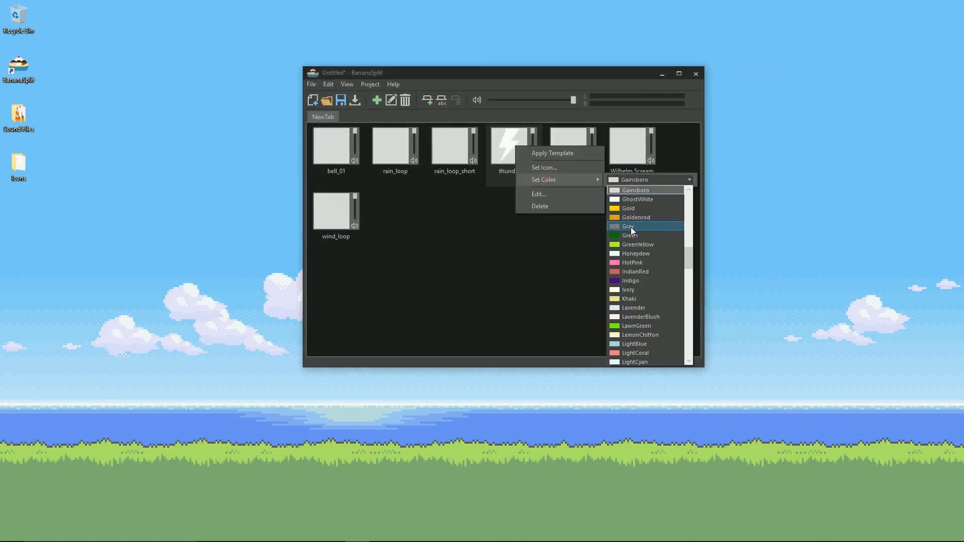
left_click(630, 235)
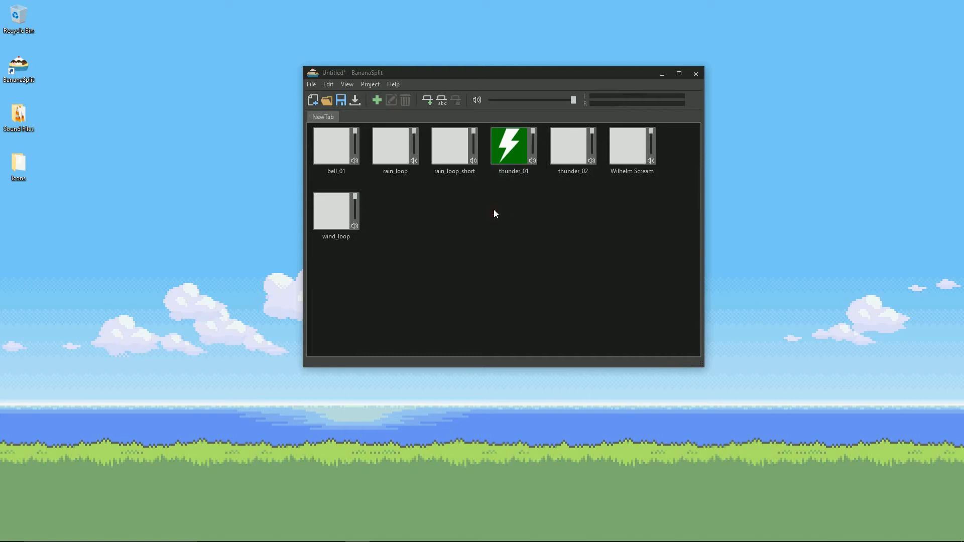
mouse_move(508, 199)
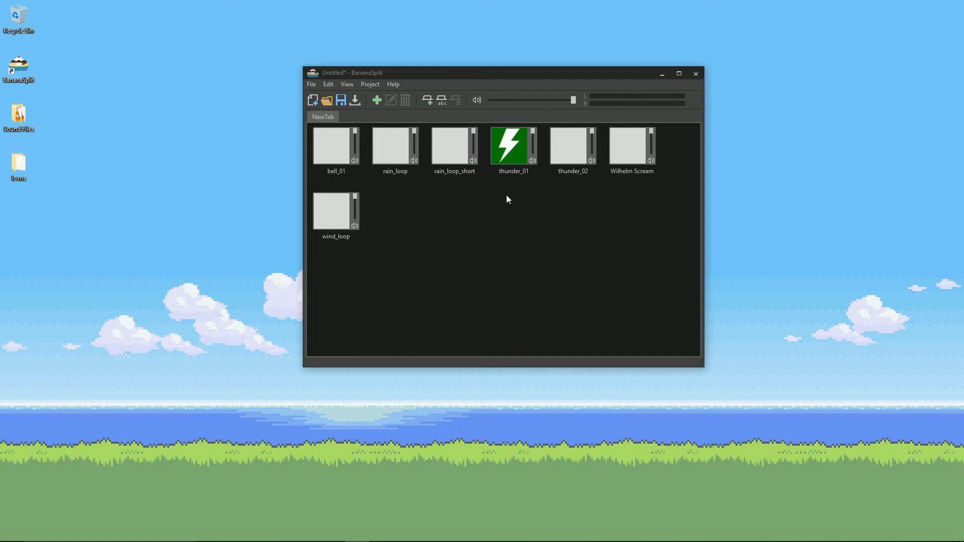
mouse_move(503, 199)
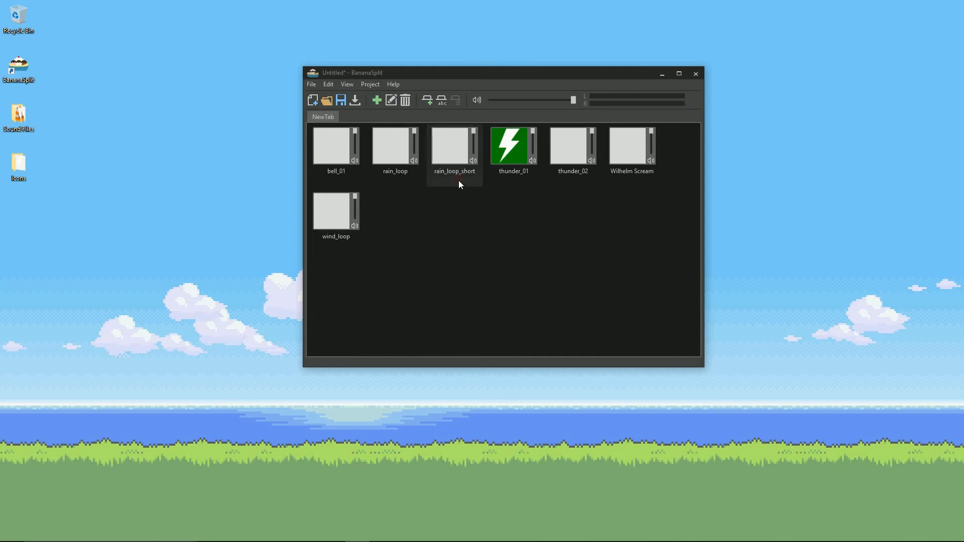
Delete the rain_loop_short composition and confirm, leaving six compositions
left_click(327, 85)
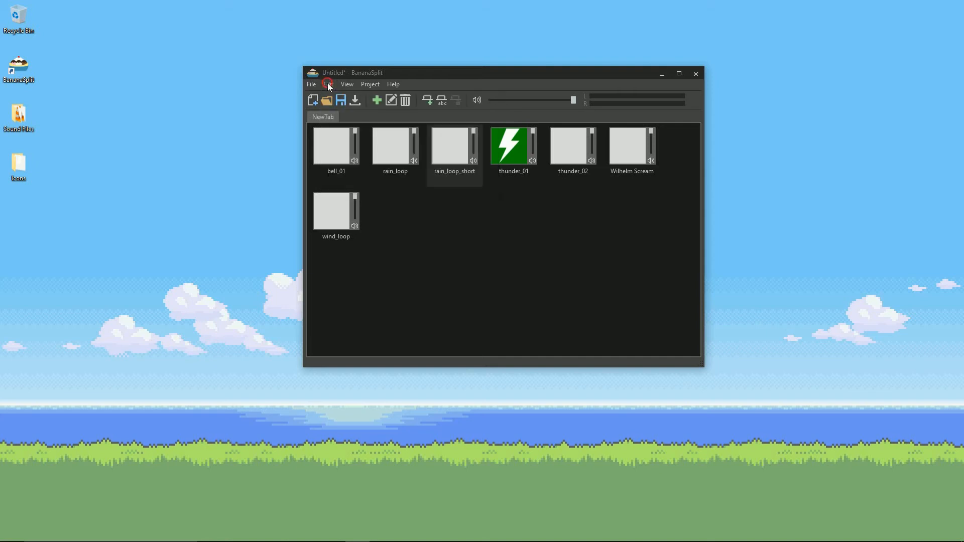
mouse_move(406, 100)
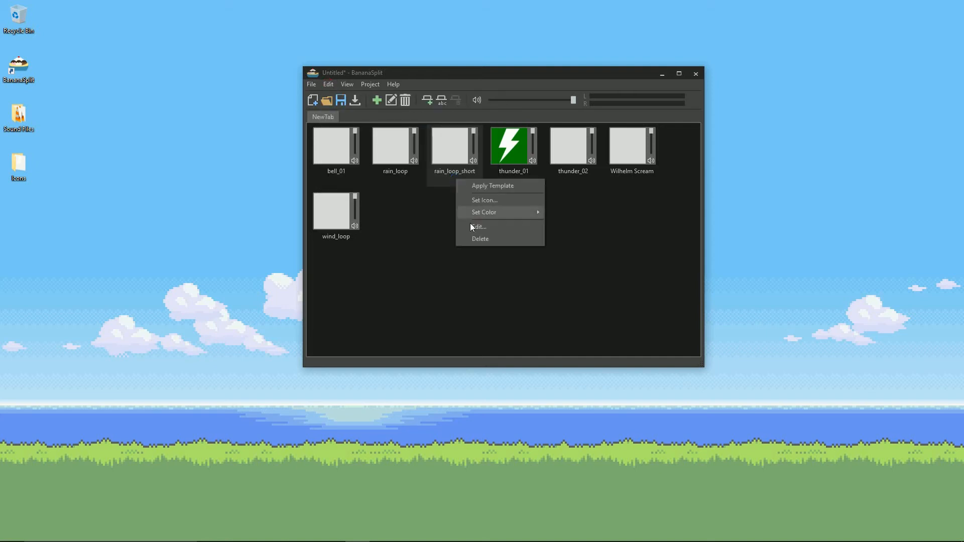
mouse_move(447, 191)
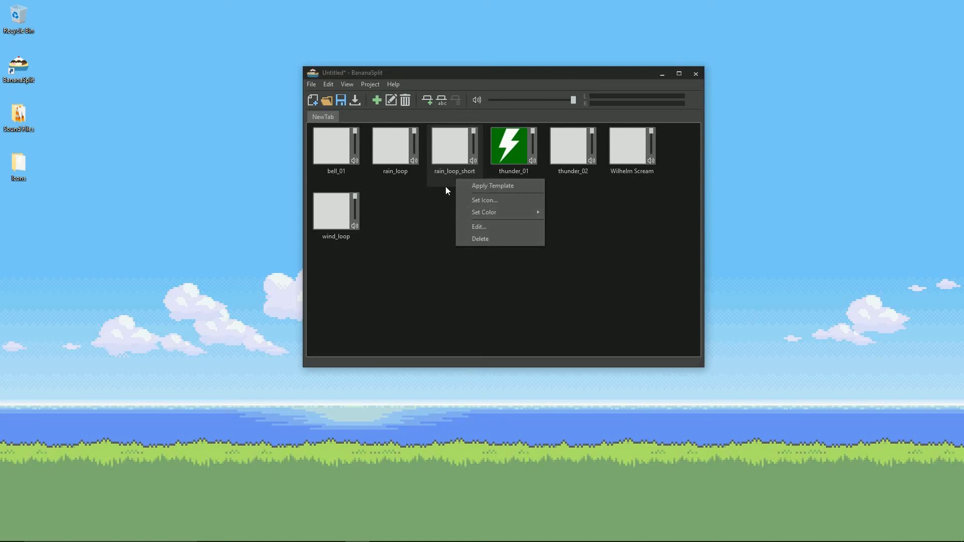
left_click(444, 182)
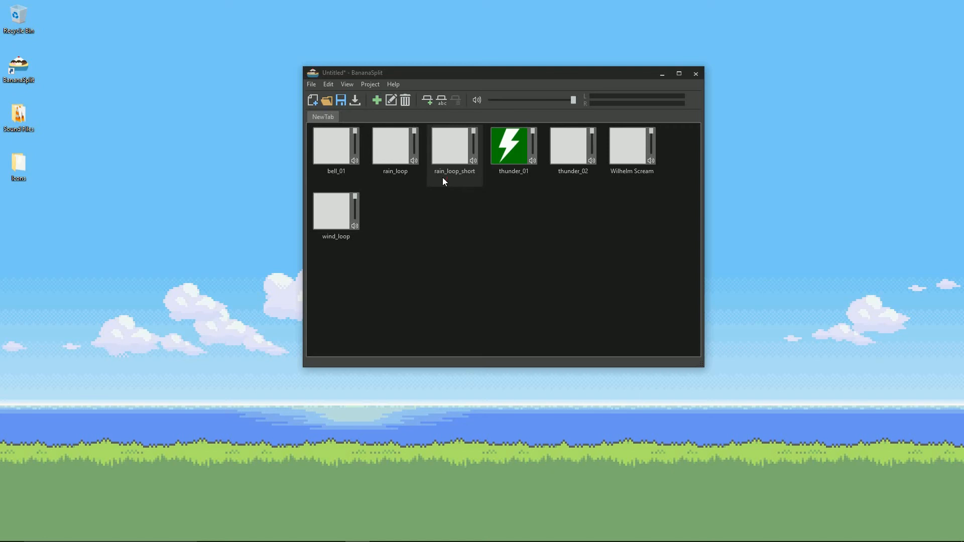
left_click(404, 100)
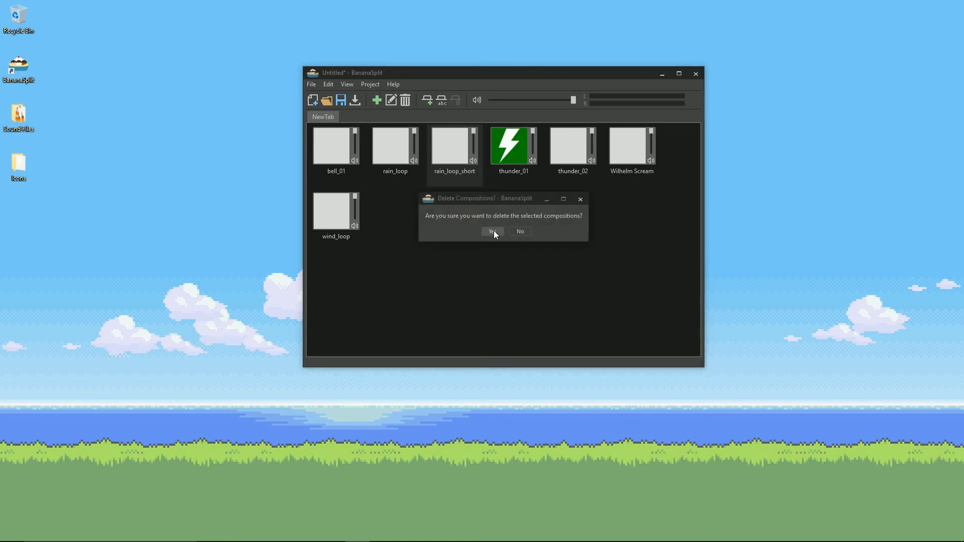
left_click(492, 232)
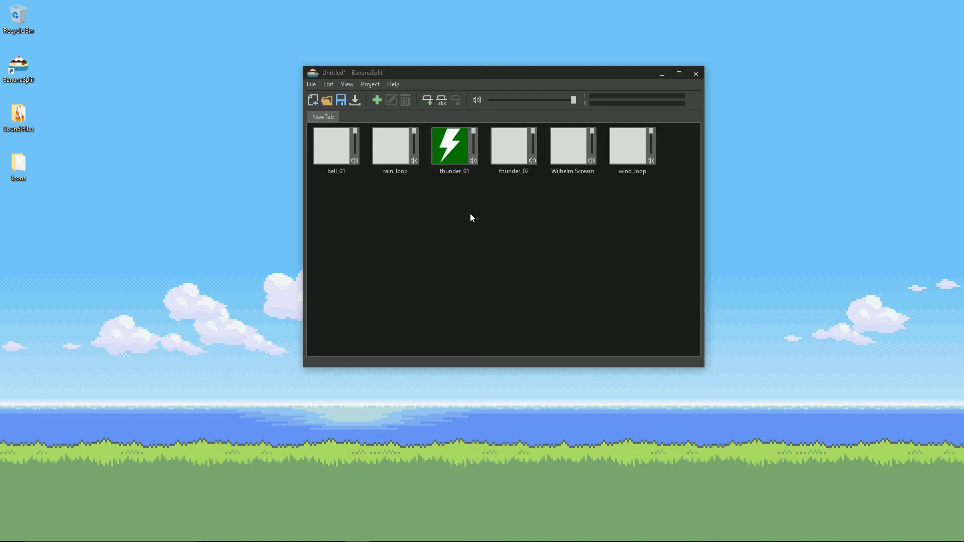
mouse_move(457, 179)
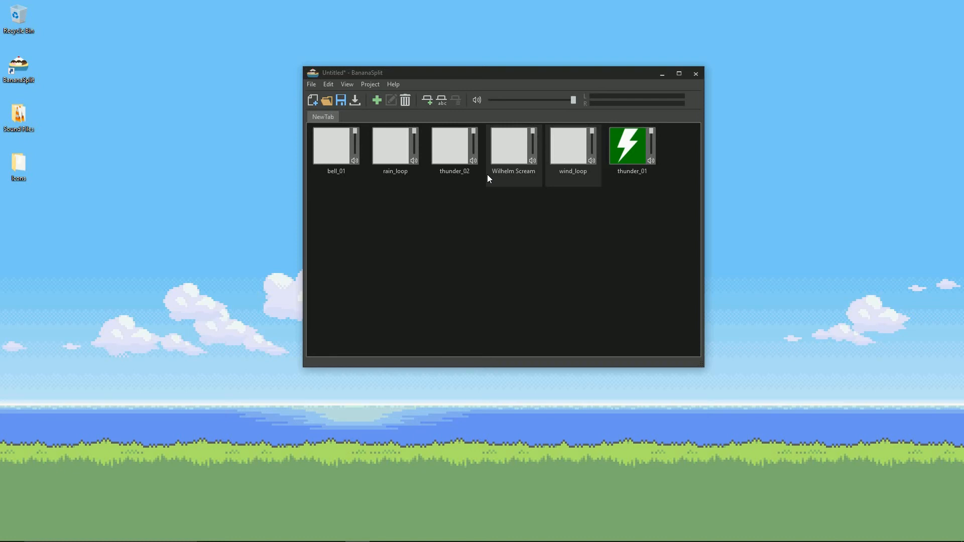
mouse_move(461, 182)
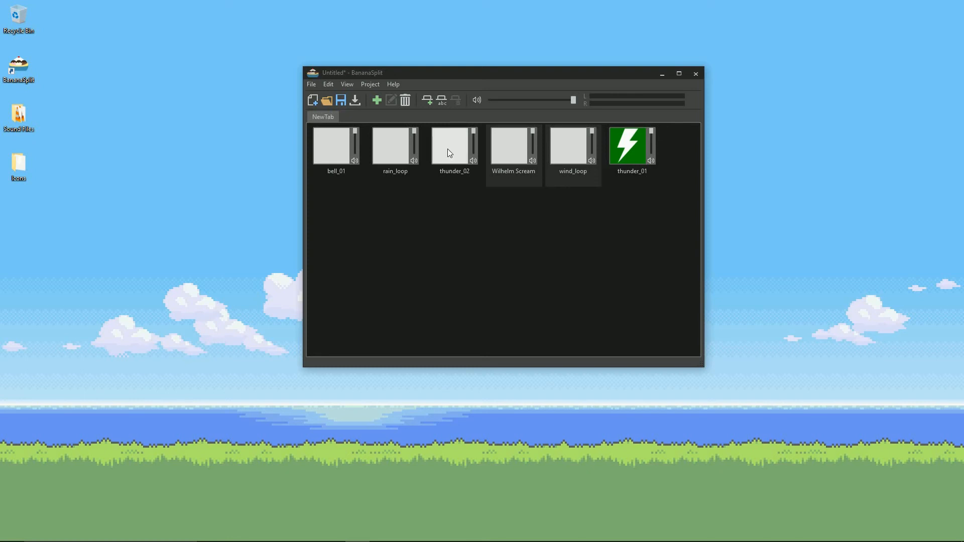
mouse_move(454, 145)
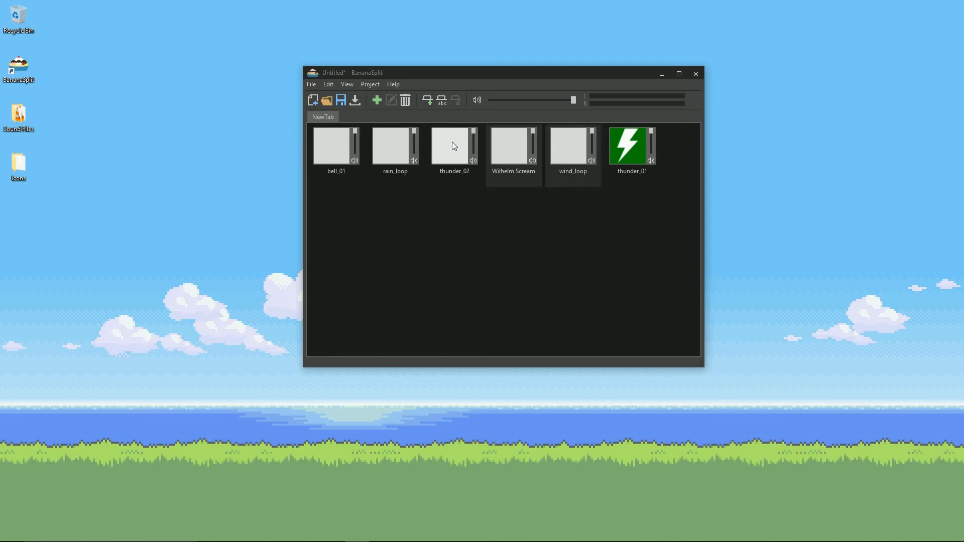
mouse_move(433, 144)
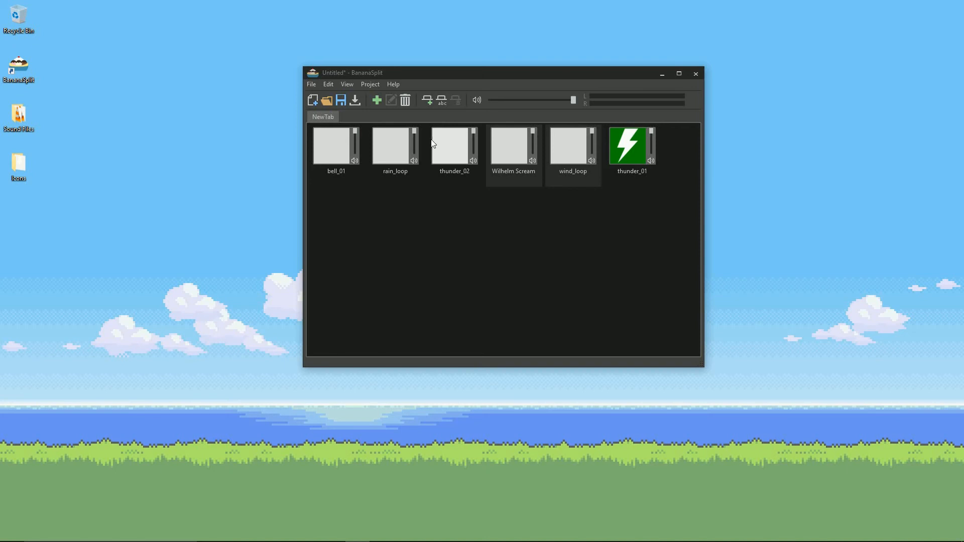
left_click(370, 84)
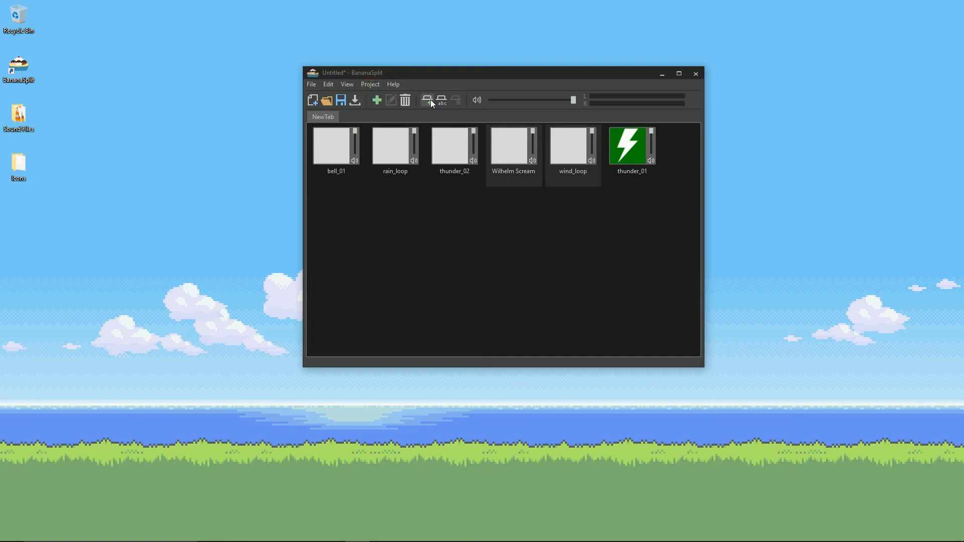
Create a new empty tab named 'Act 2'
left_click(427, 99)
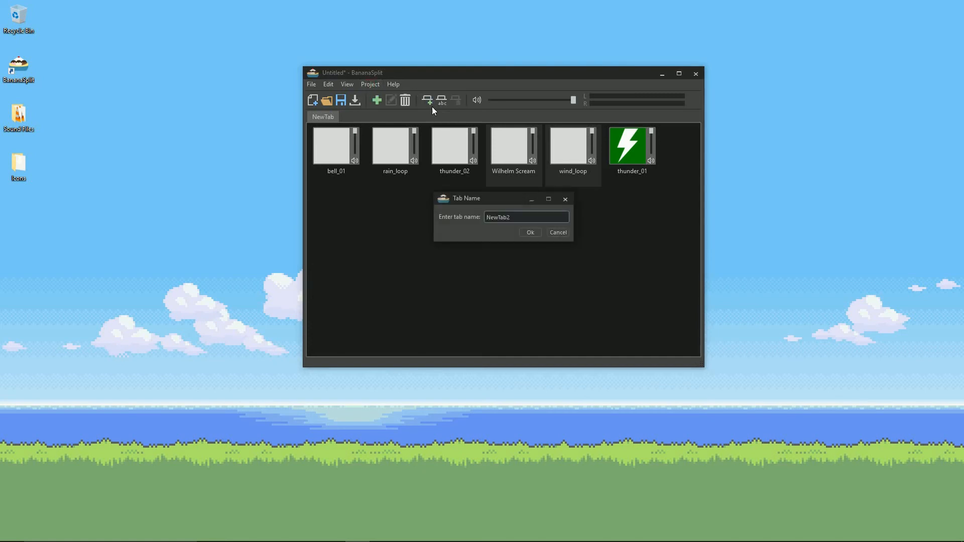
triple_click(526, 217)
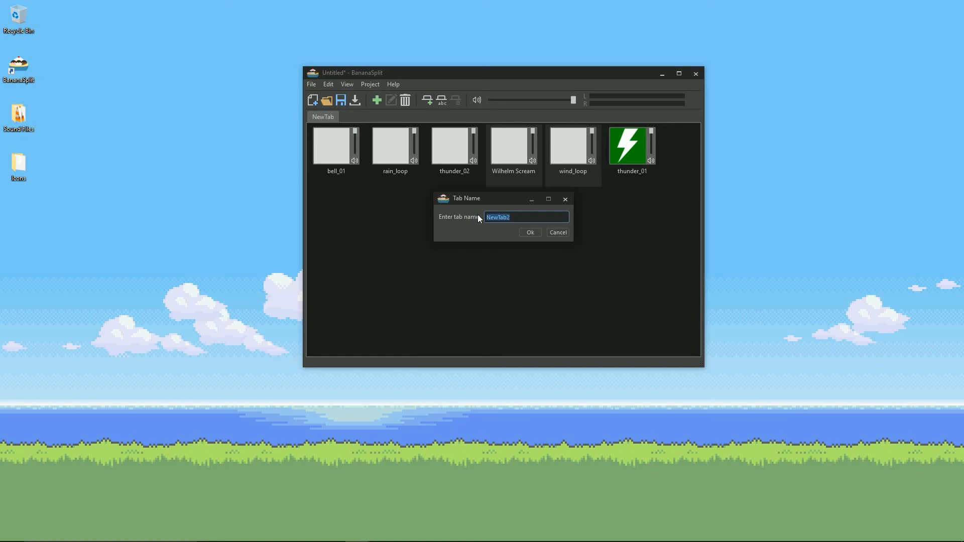
type("Act 2")
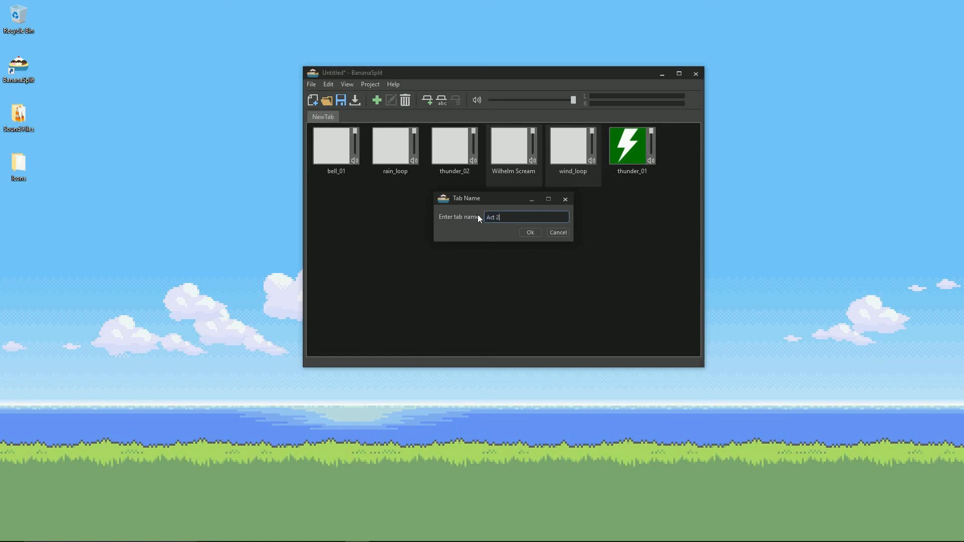
left_click(529, 232)
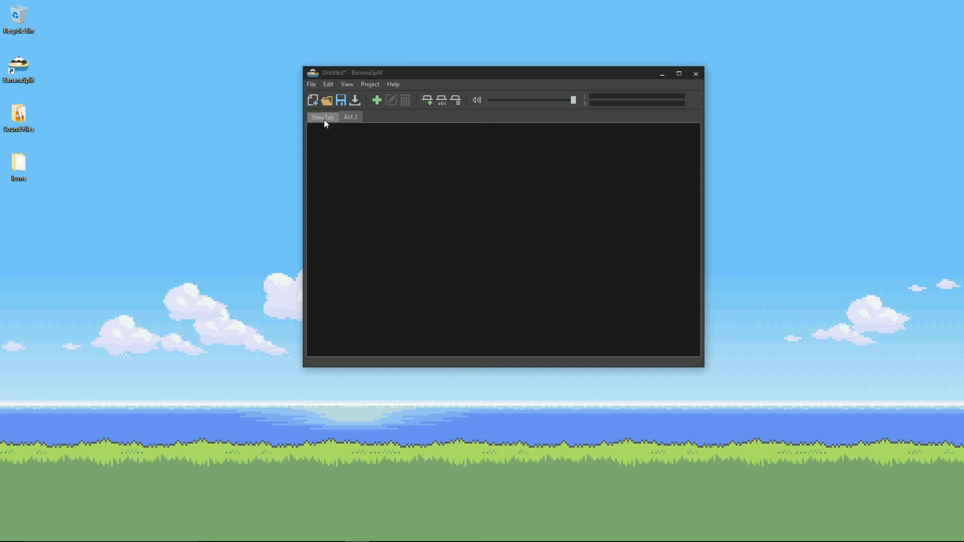
mouse_move(350, 120)
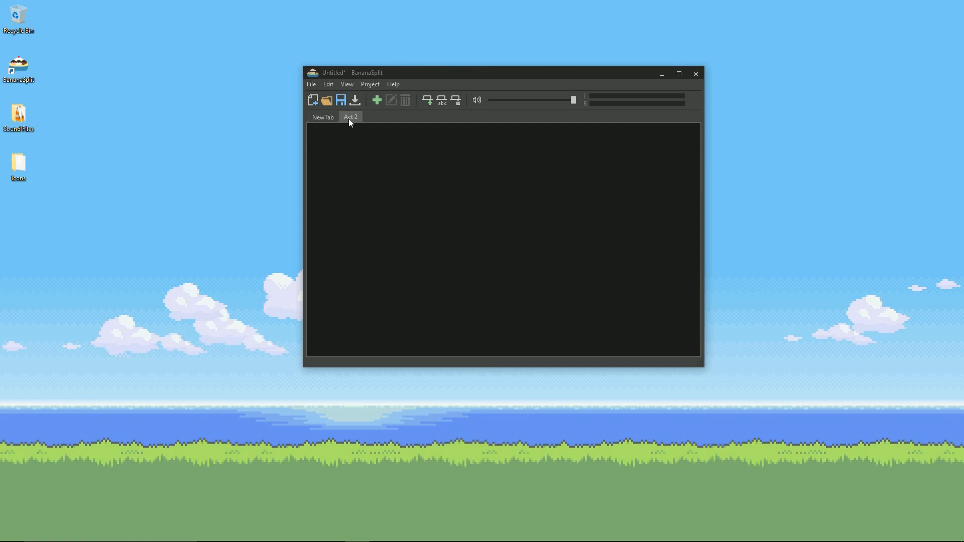
mouse_move(322, 117)
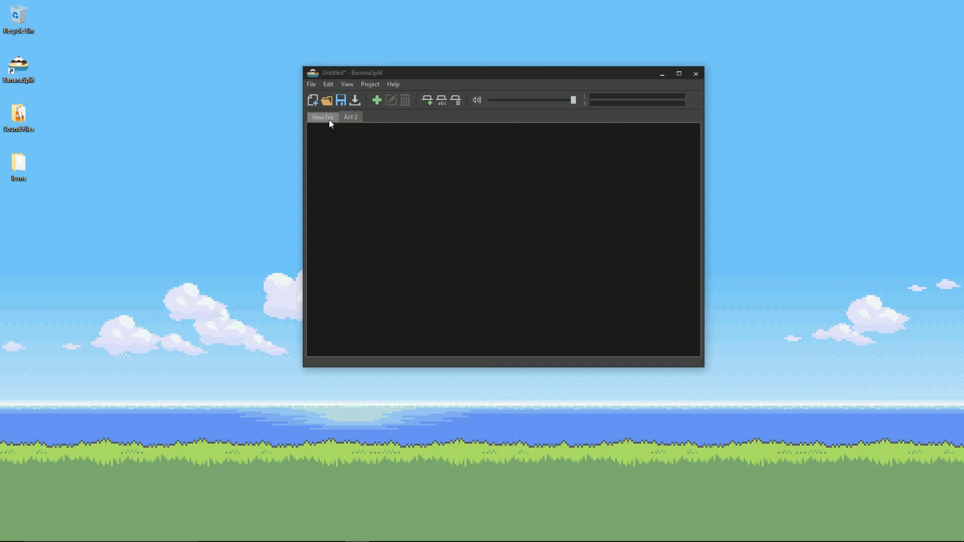
Switch between the NewTab and Act 2 tabs to check their contents
left_click(323, 116)
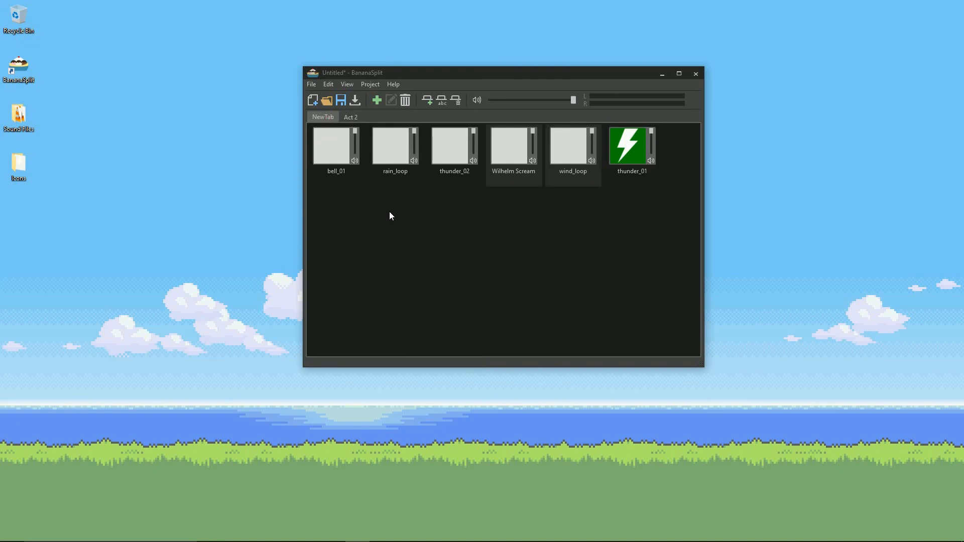
left_click(351, 116)
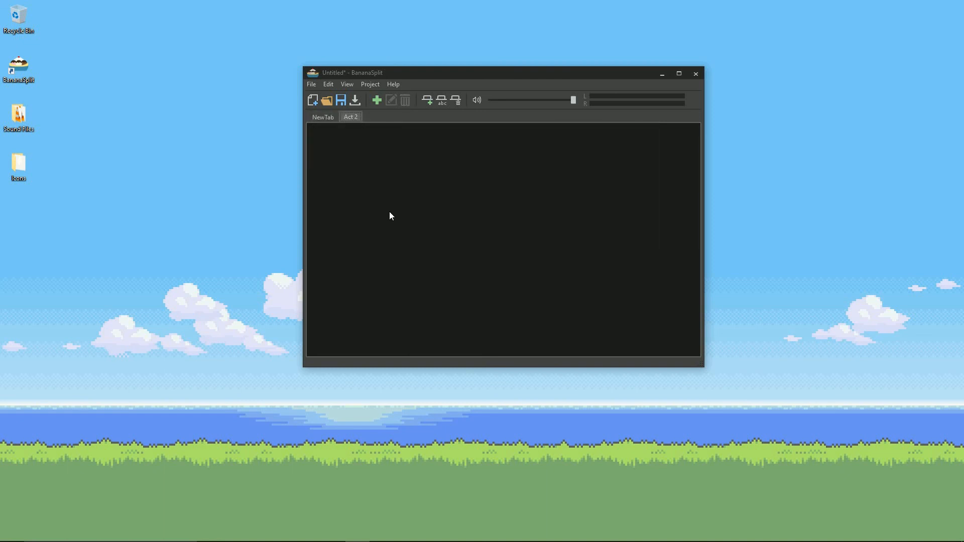
left_click(323, 116)
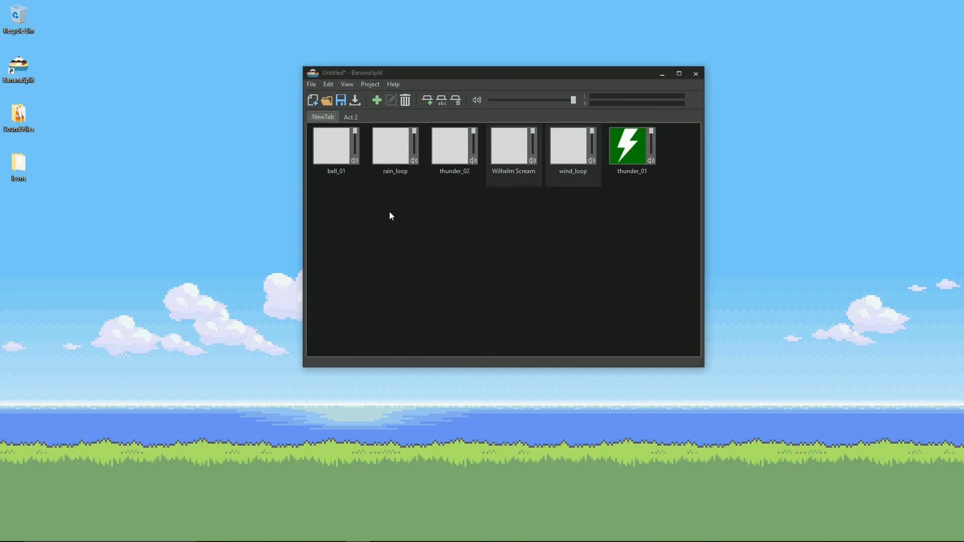
mouse_move(350, 117)
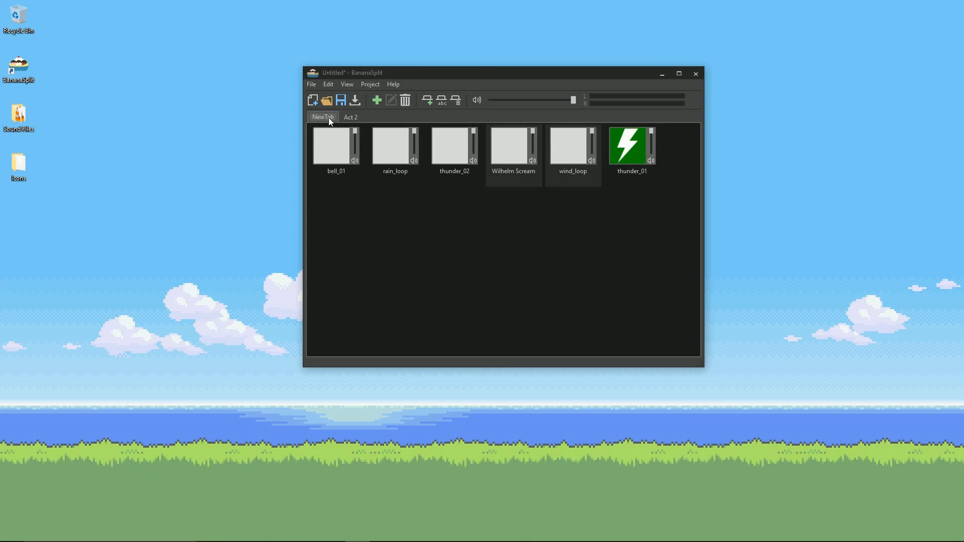
Rename the NewTab tab to 'Act 1'
left_click(327, 85)
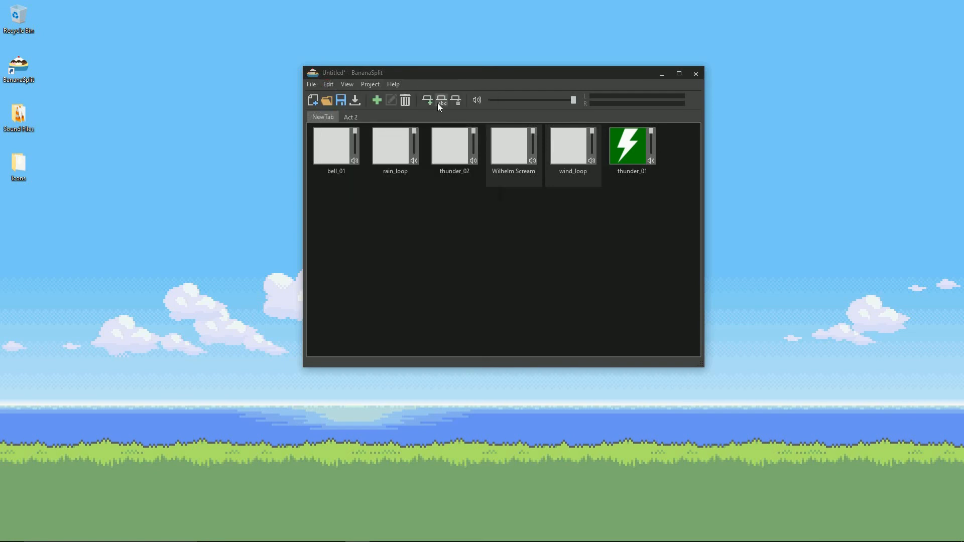
left_click(442, 101)
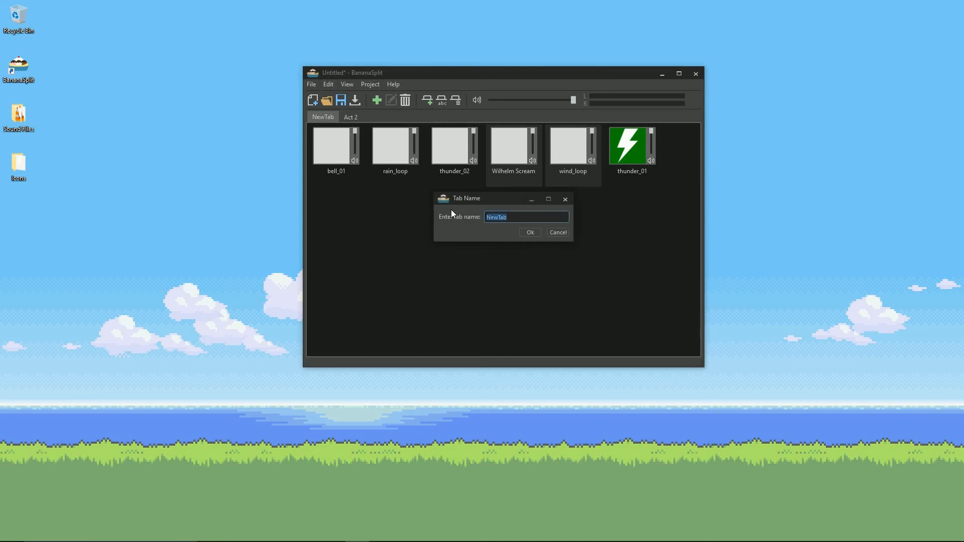
type("Act 1")
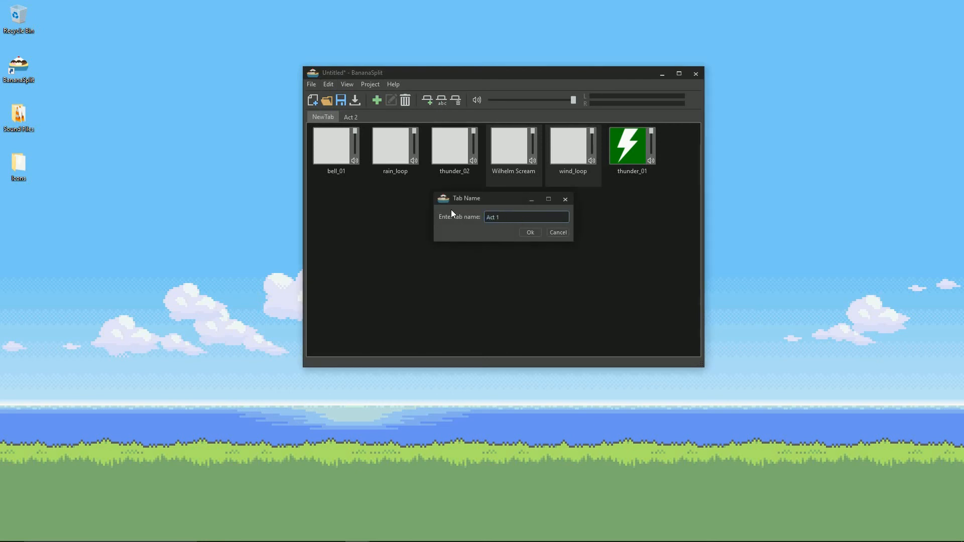
left_click(529, 232)
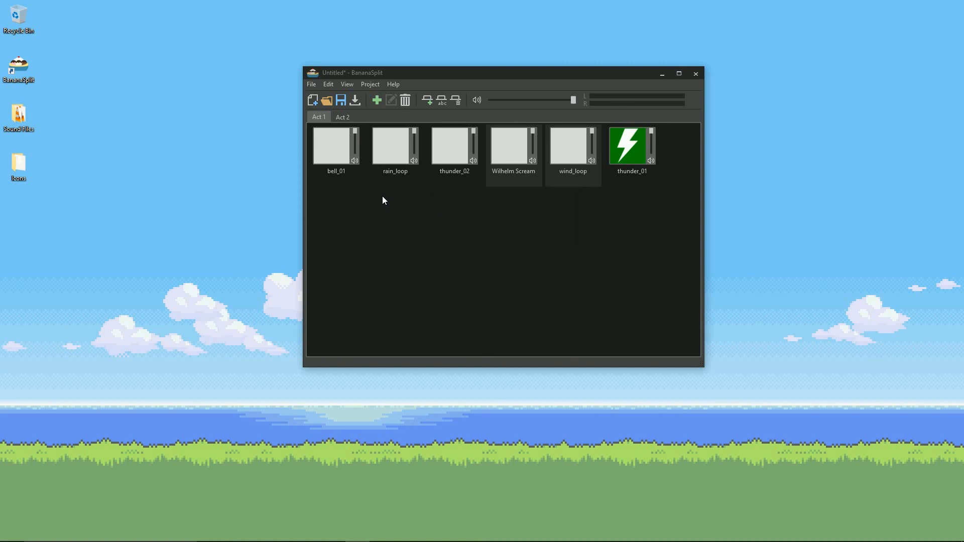
mouse_move(328, 89)
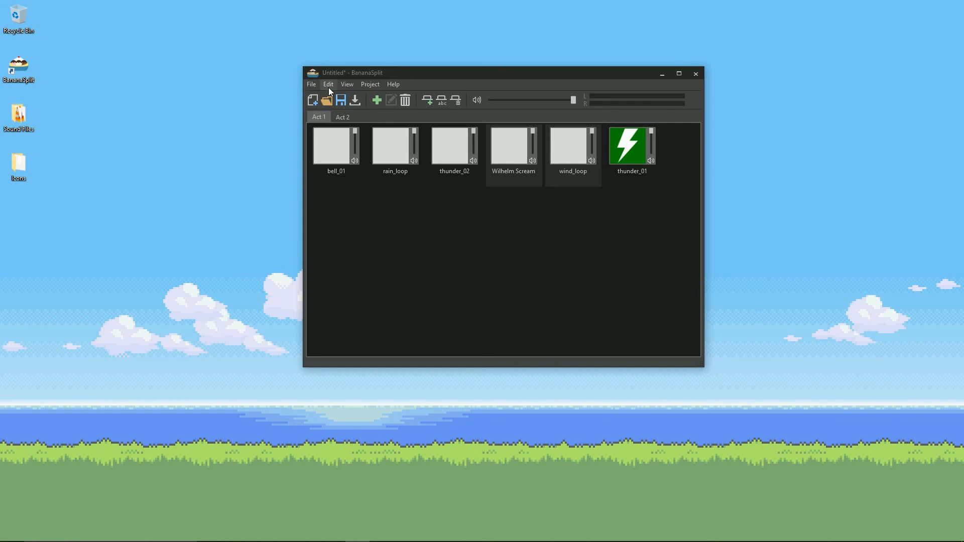
Cut the selected Wilhelm Scream and wind_loop compositions via Edit > Cut
left_click(329, 85)
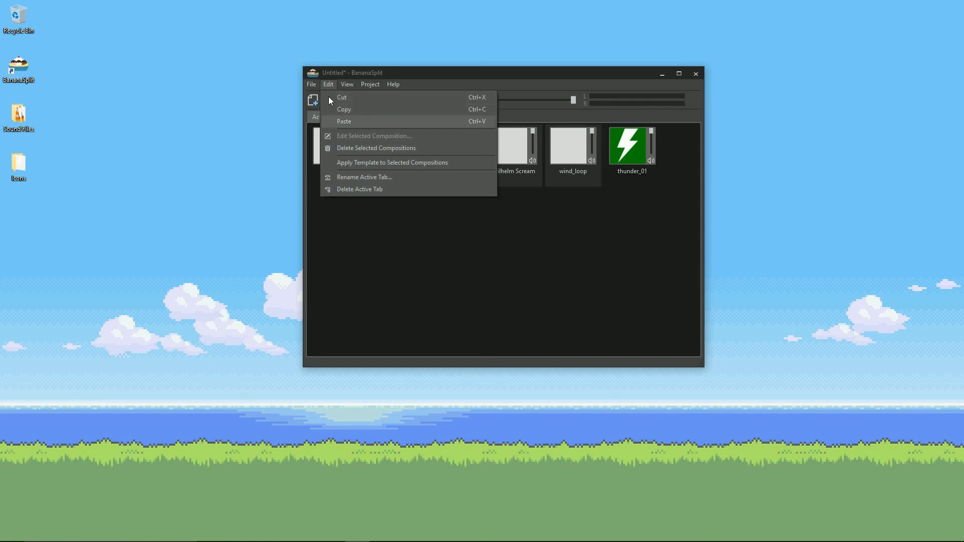
left_click(419, 207)
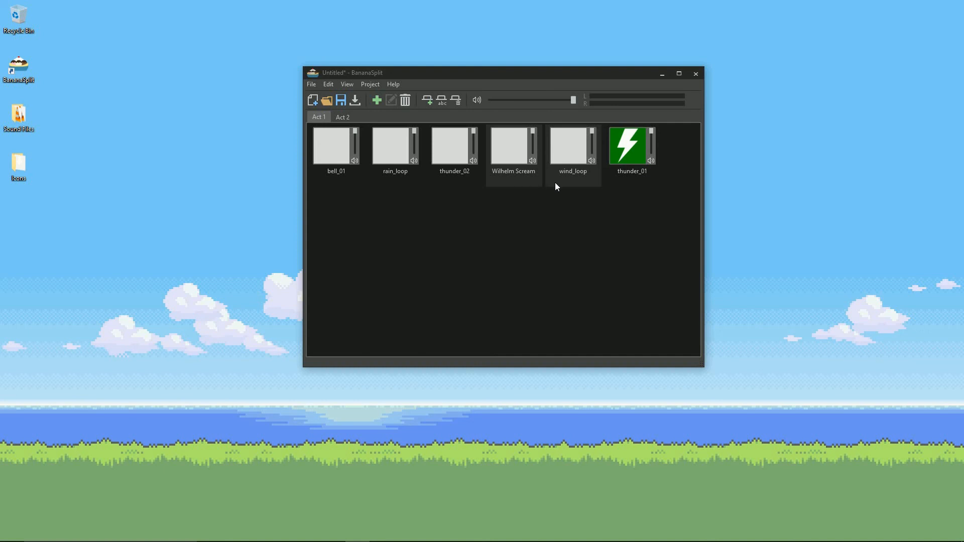
left_click(405, 100)
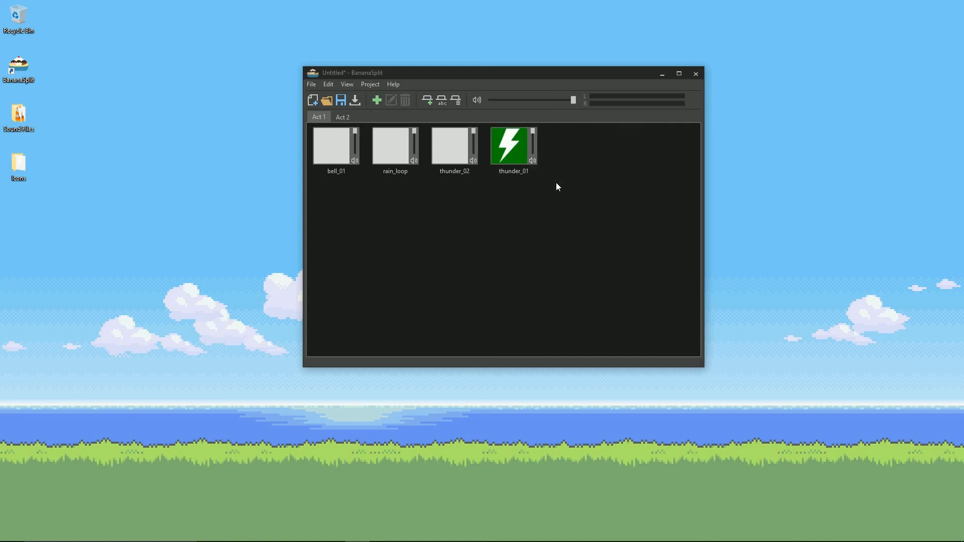
left_click(342, 116)
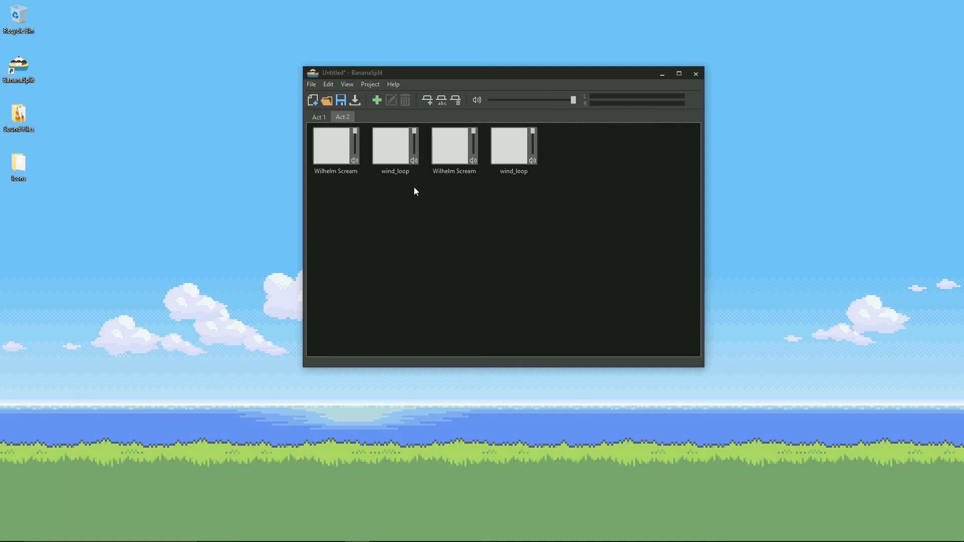
Paste the cut compositions into Act 1 and Act 2 so Act 1 holds eight
left_click(319, 116)
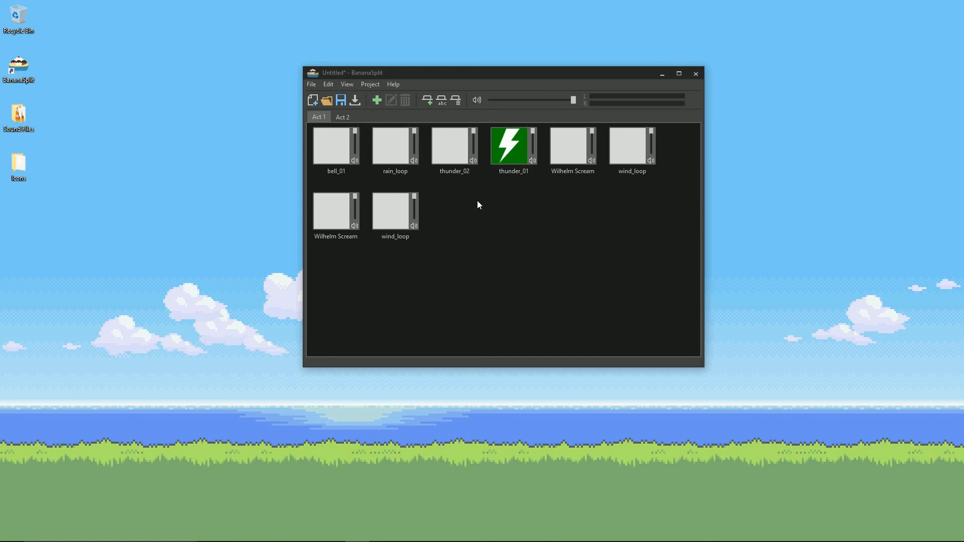
mouse_move(349, 125)
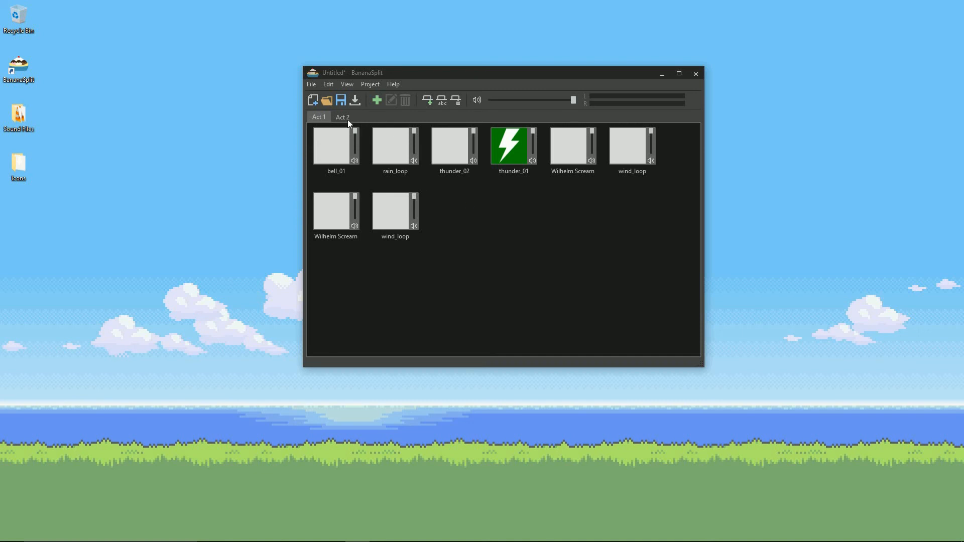
left_click(342, 117)
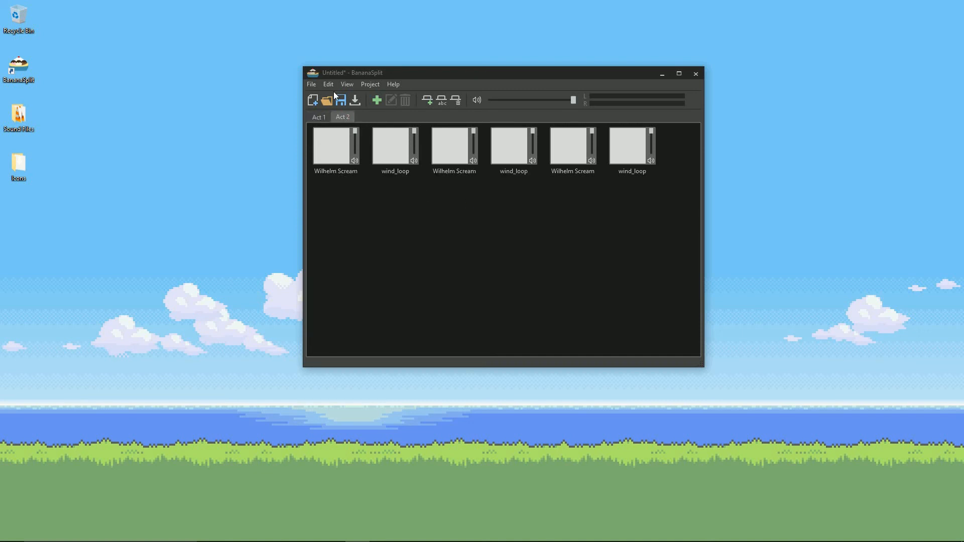
left_click(327, 84)
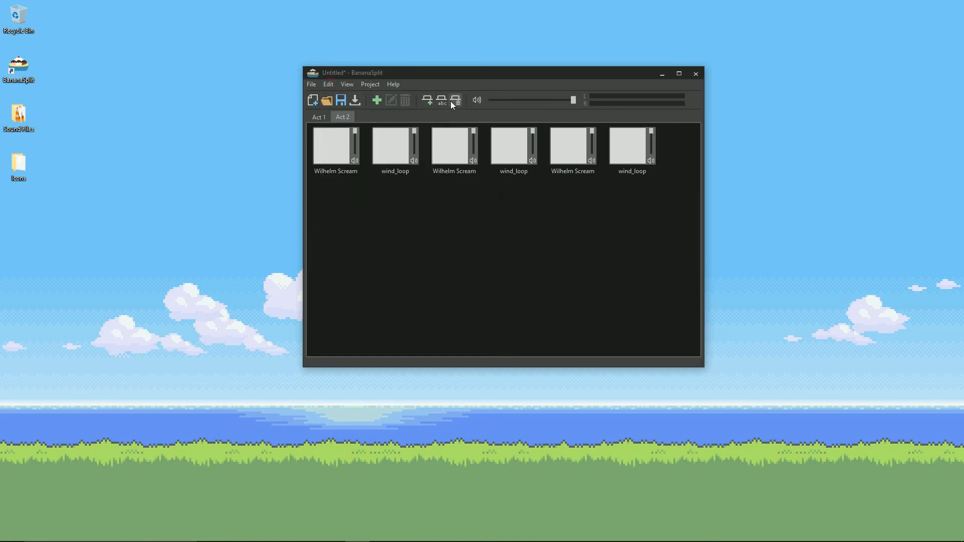
Delete the Act 2 tab and confirm, leaving only Act 1
left_click(456, 99)
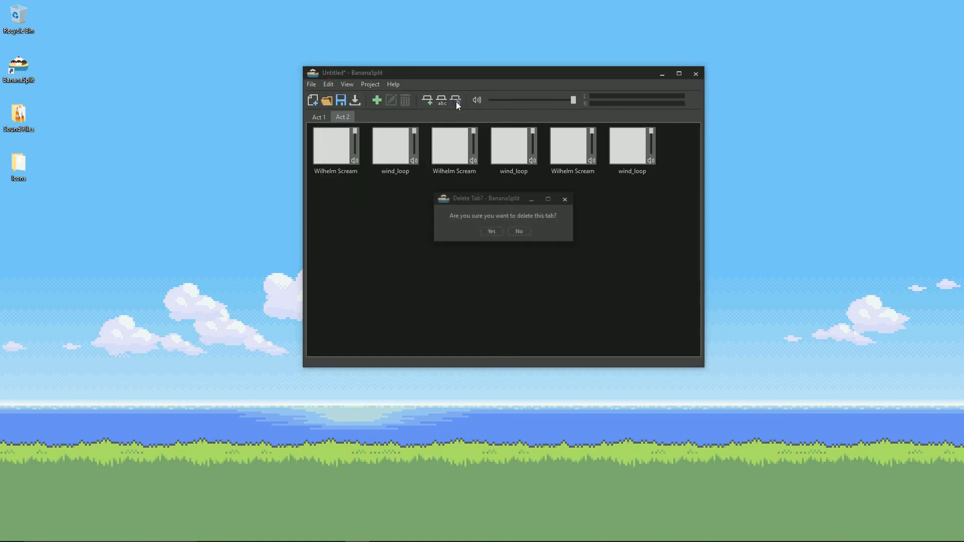
left_click(492, 231)
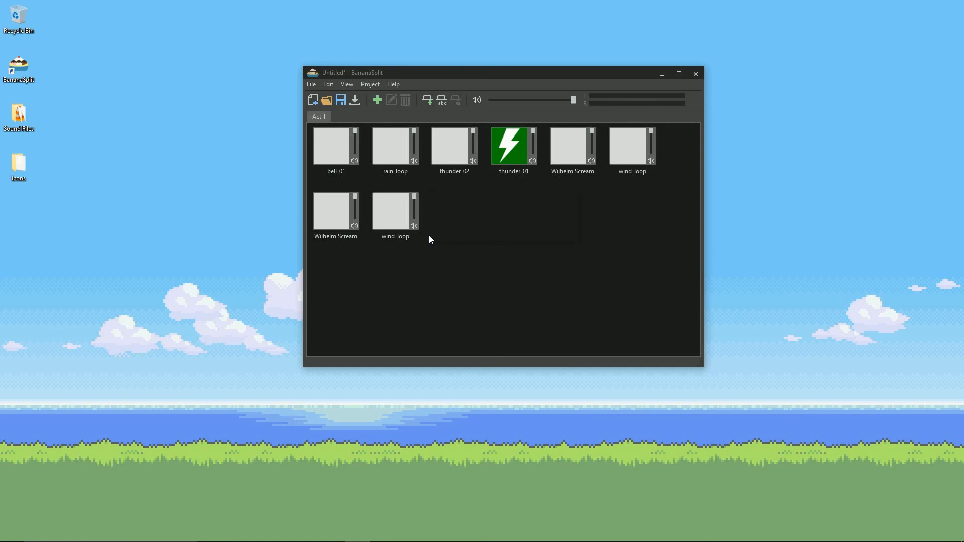